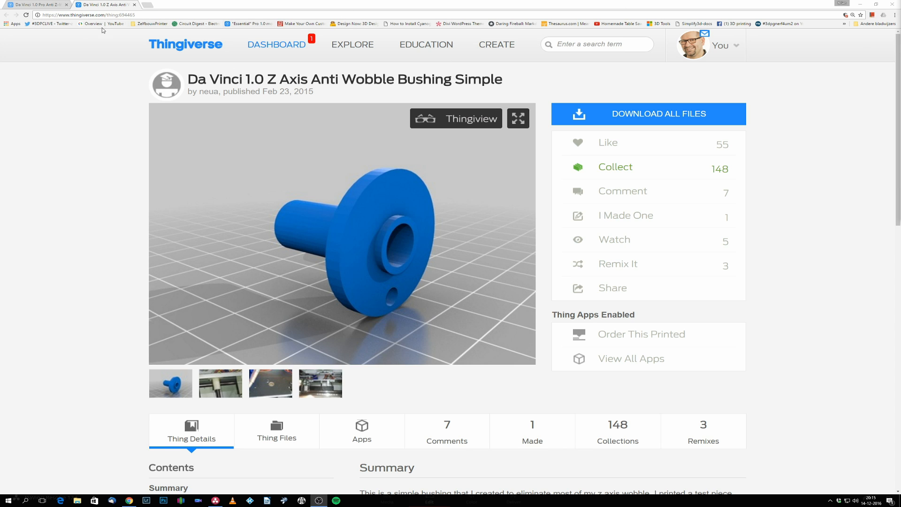
# Step: Show the Da Vinci 1.0 Pro Anti Z-Wobble page's Summary and Print Settings sections
pyautogui.click(35, 3)
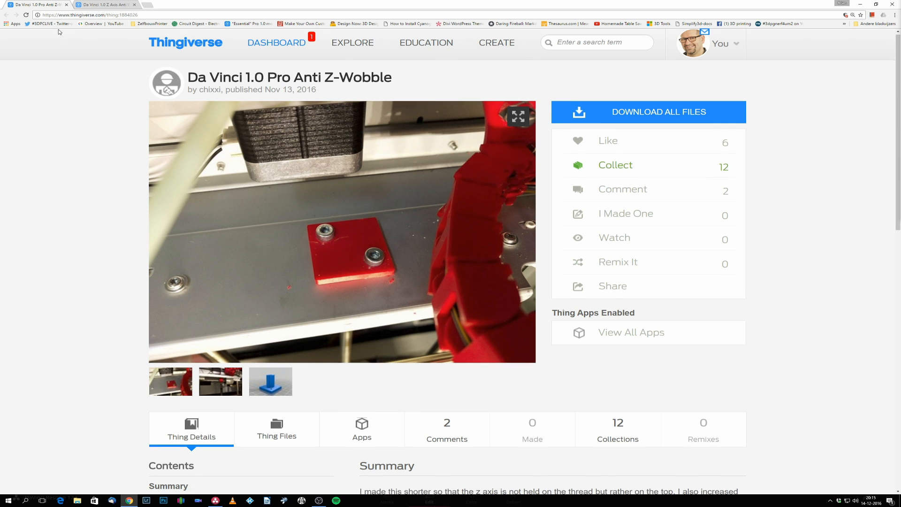
pyautogui.scroll(-3)
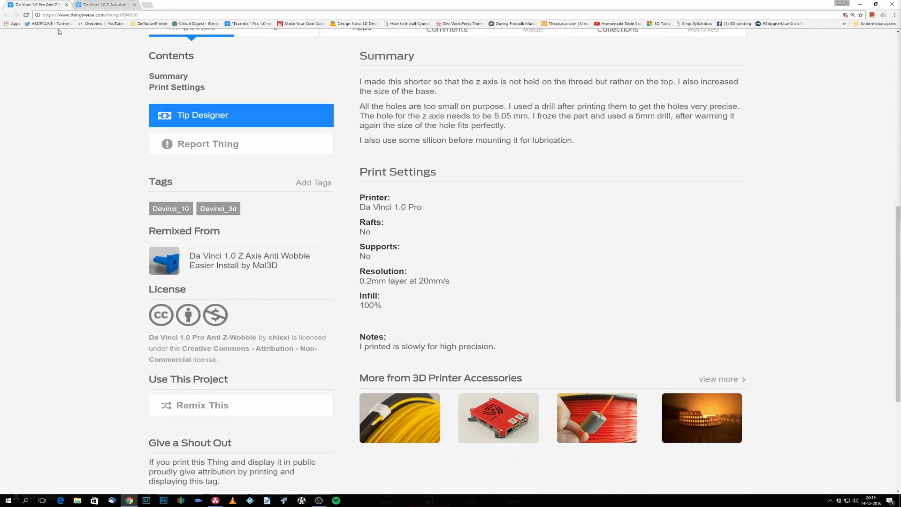